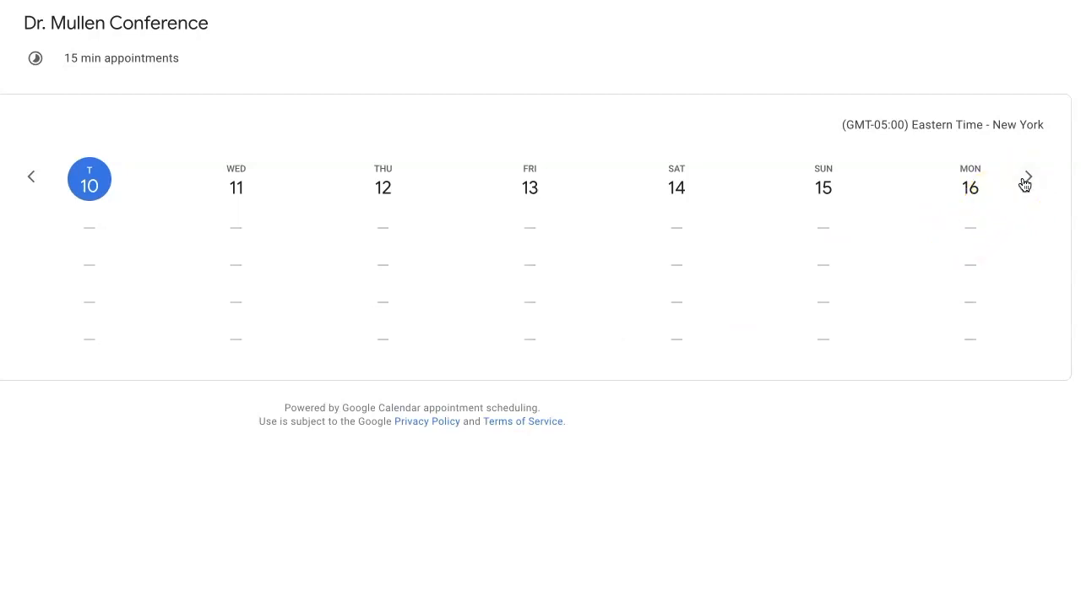
Step: Advance the booking page two weeks to the week of Monday 6 with open slots
left_click(1026, 177)
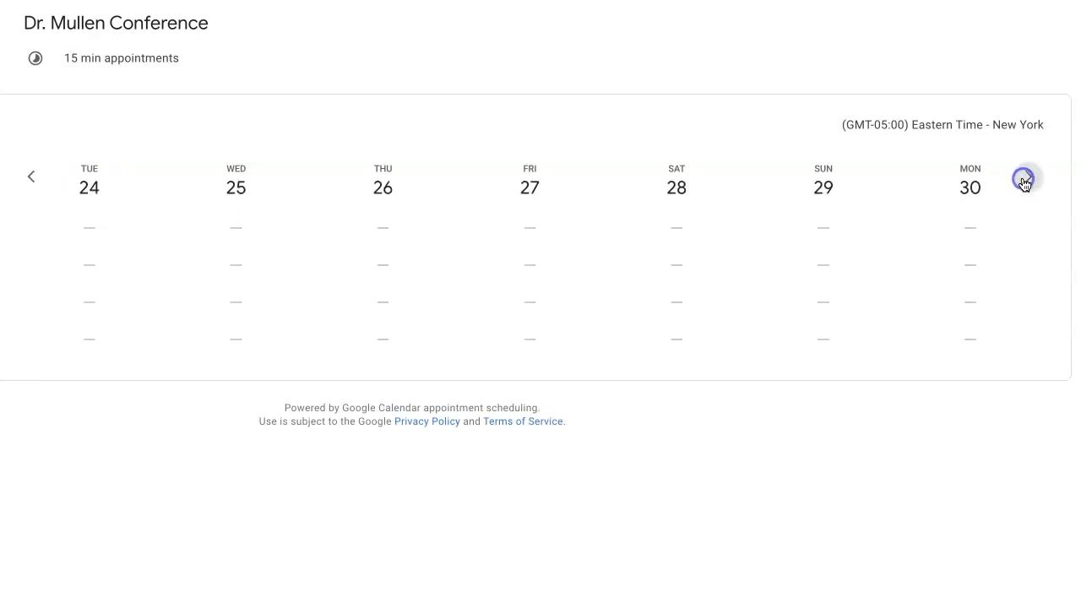
left_click(1024, 178)
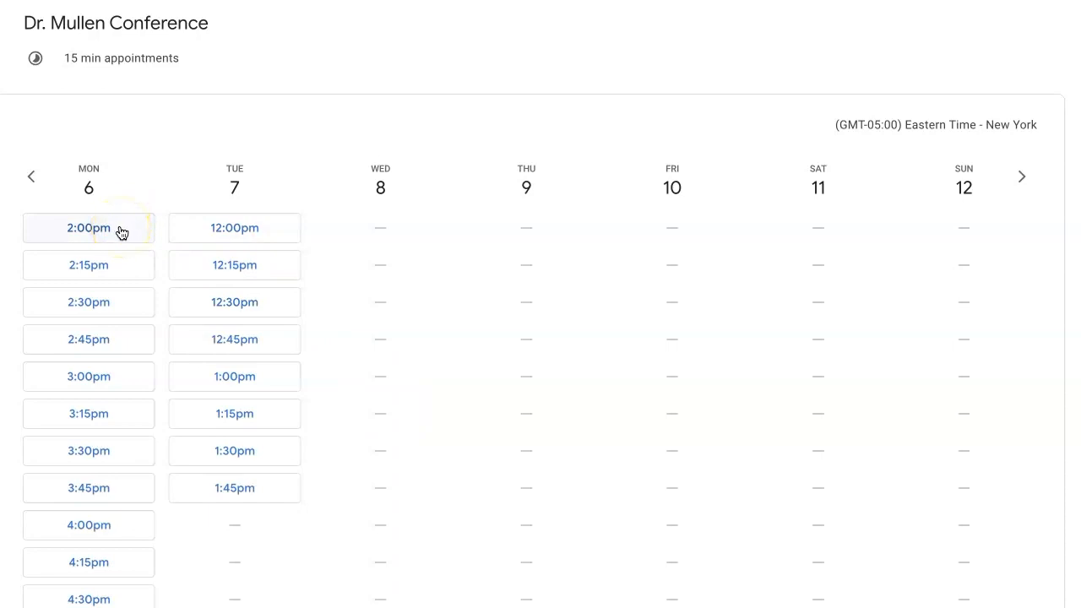
Step: Choose the 3:00–3:15pm Monday, February 6 slot to bring up the contact form
left_click(88, 226)
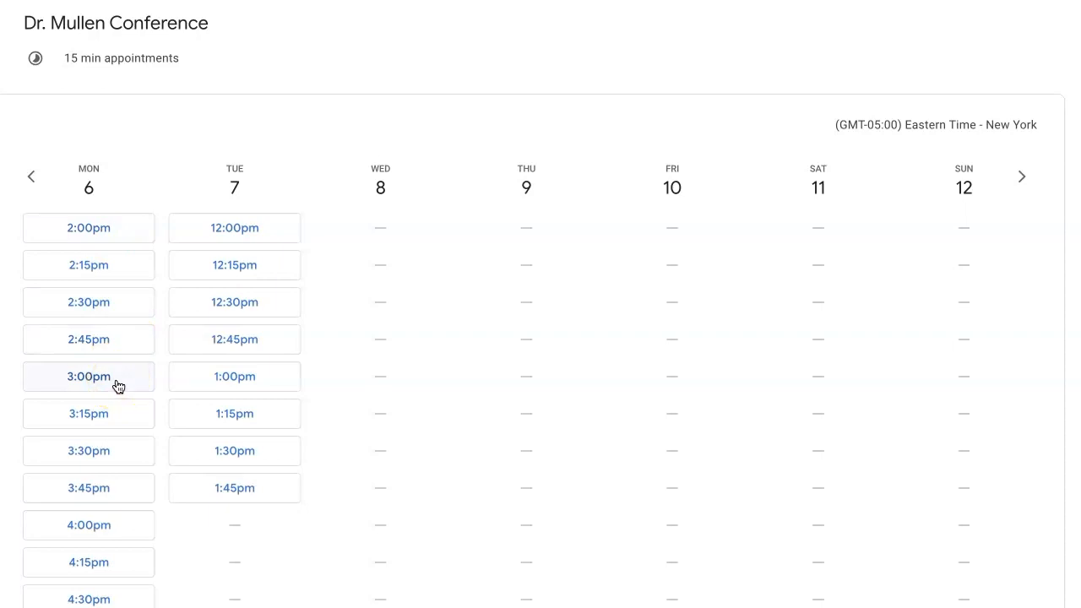
left_click(88, 375)
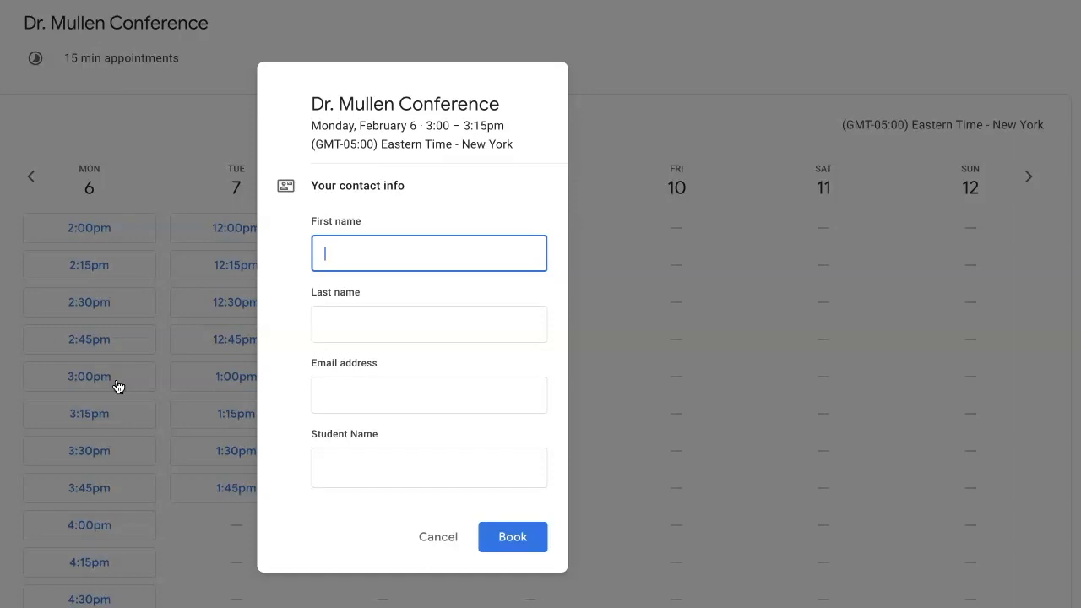
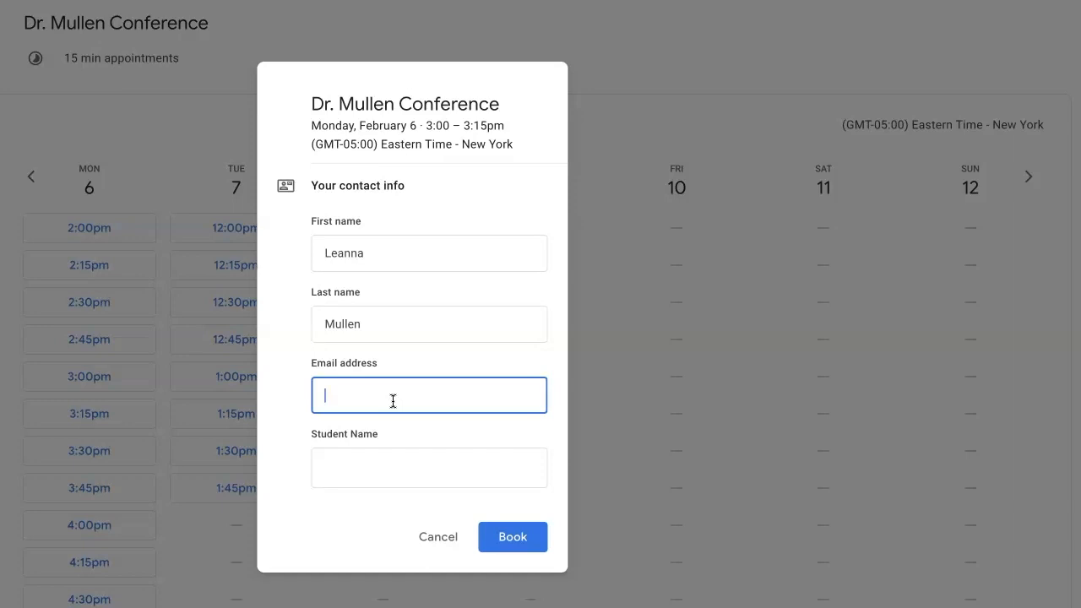
type("sample@google.com")
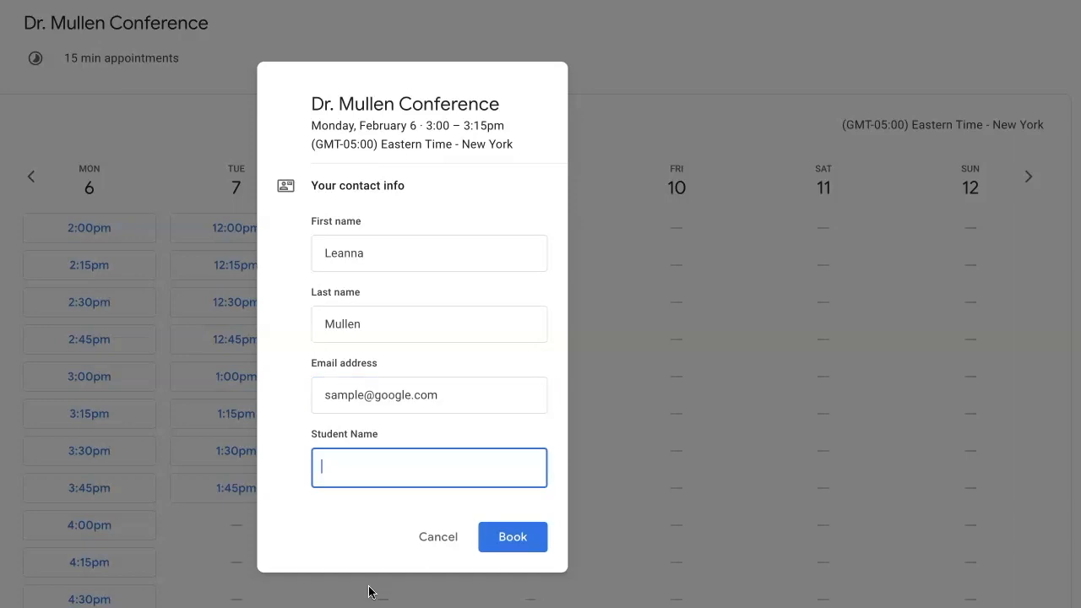
type("Alexa Sample")
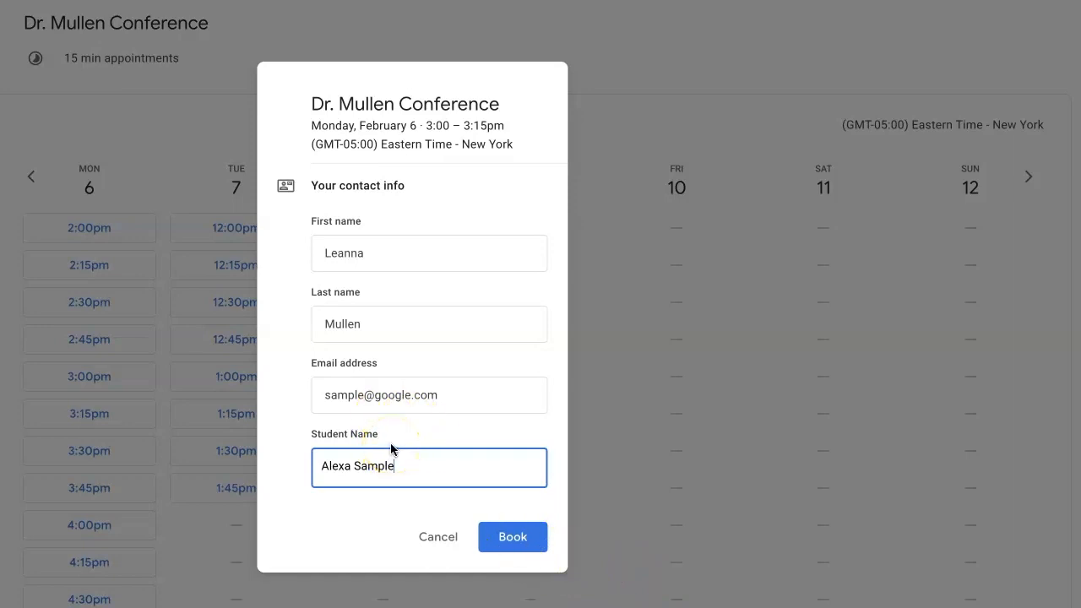
mouse_move(538, 446)
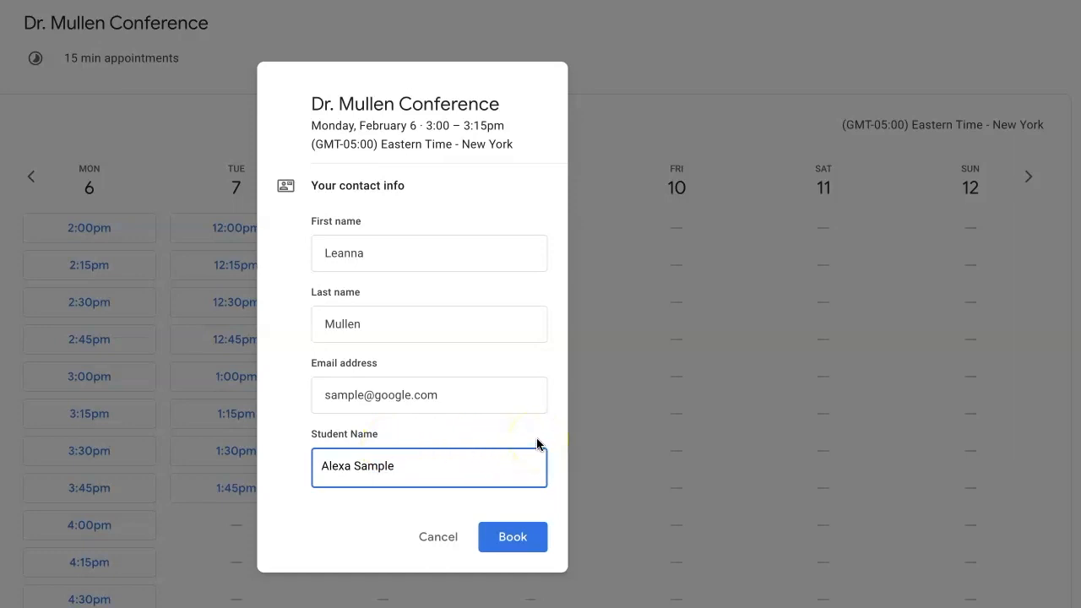
left_click(429, 467)
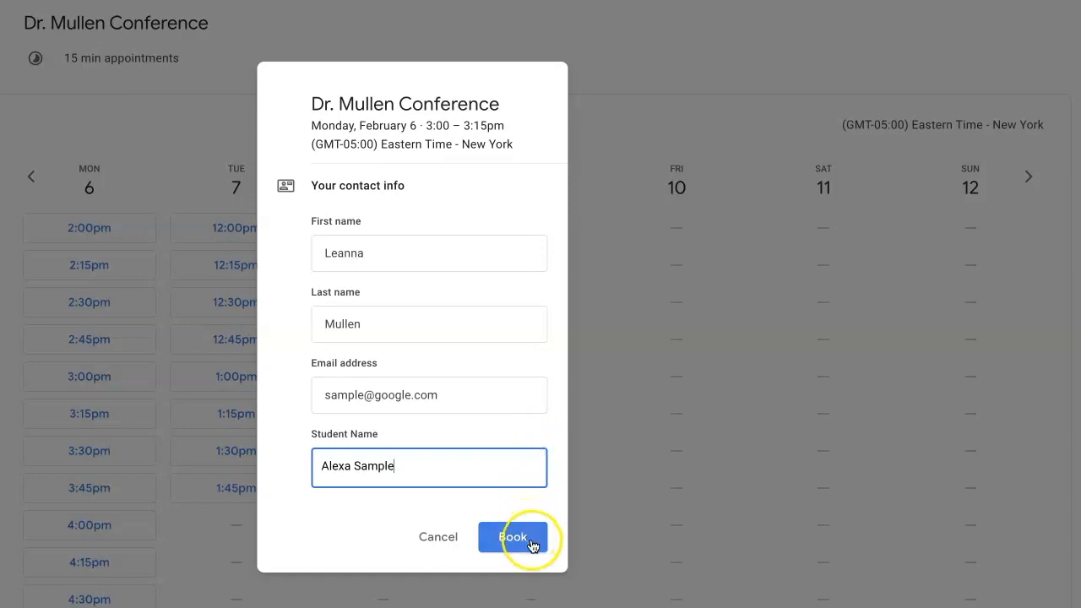
Step: Book the Monday 3:00pm conference, then dismiss the Booking confirmed dialog
left_click(513, 538)
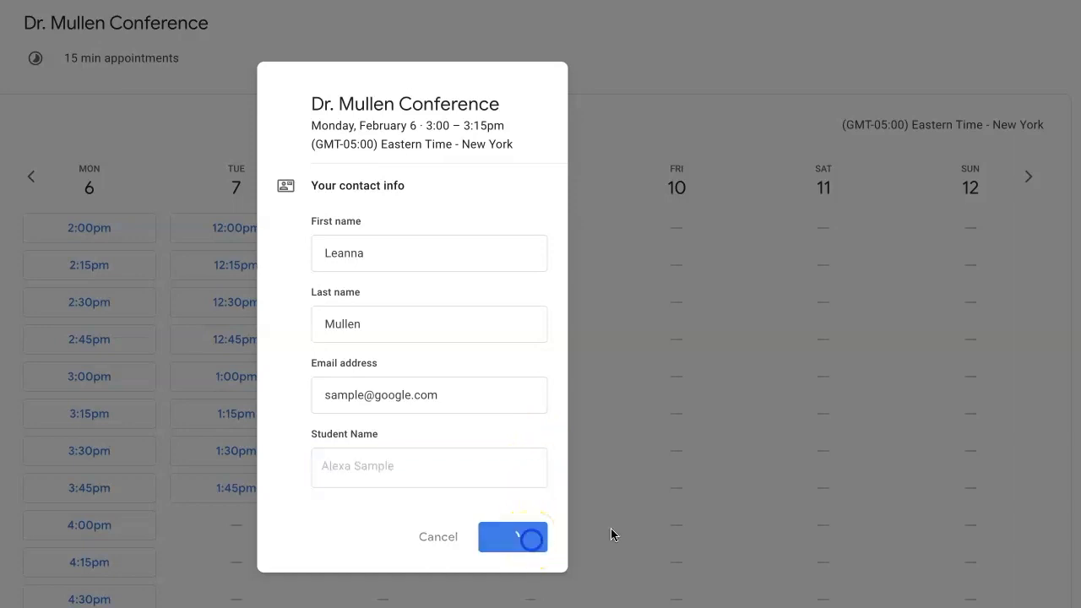
left_click(514, 537)
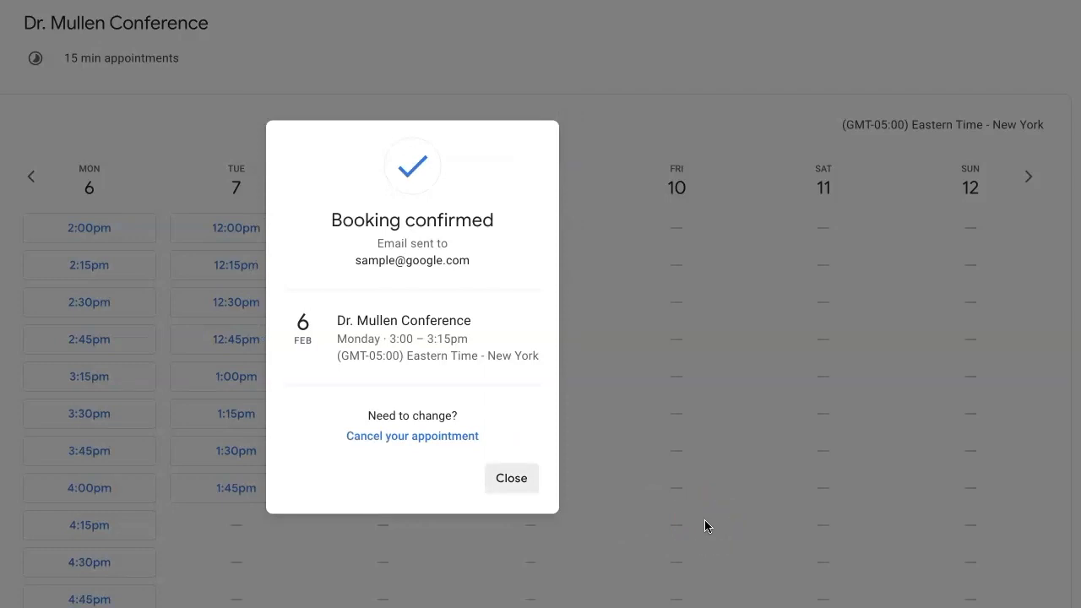
left_click(510, 478)
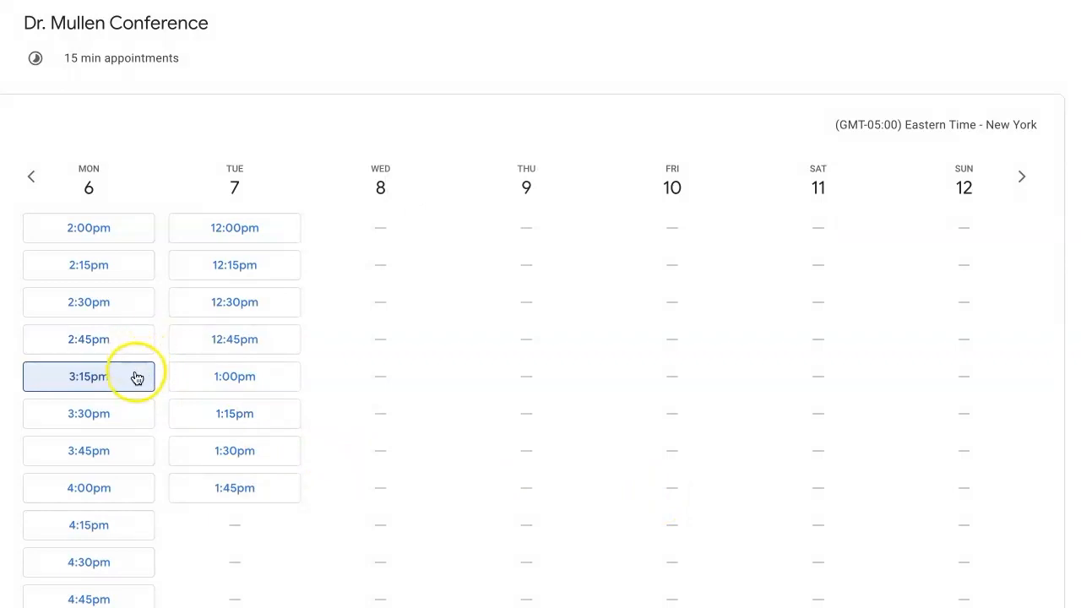
mouse_move(142, 363)
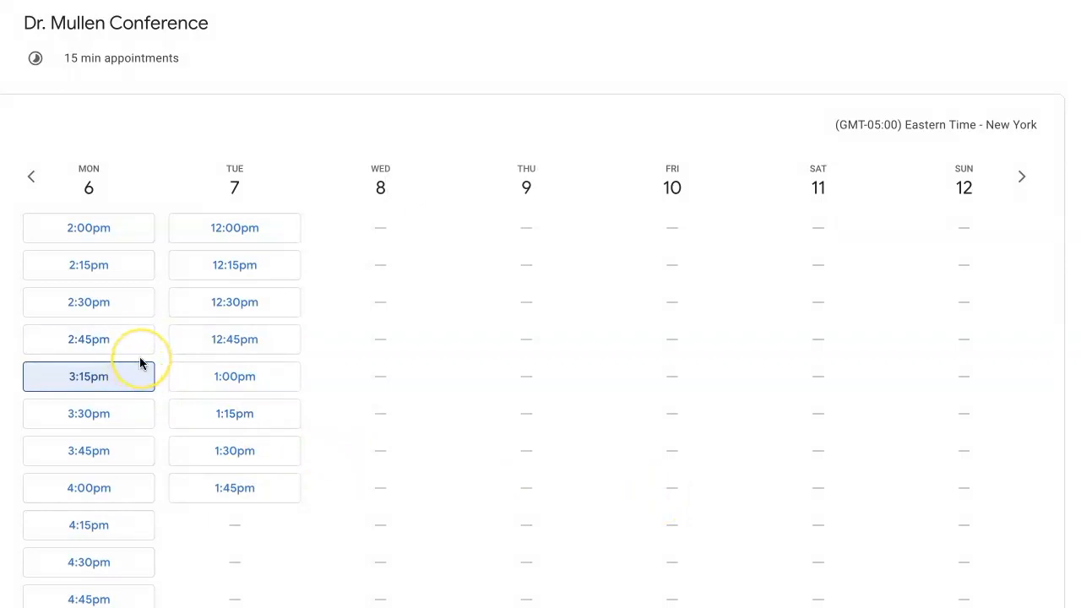